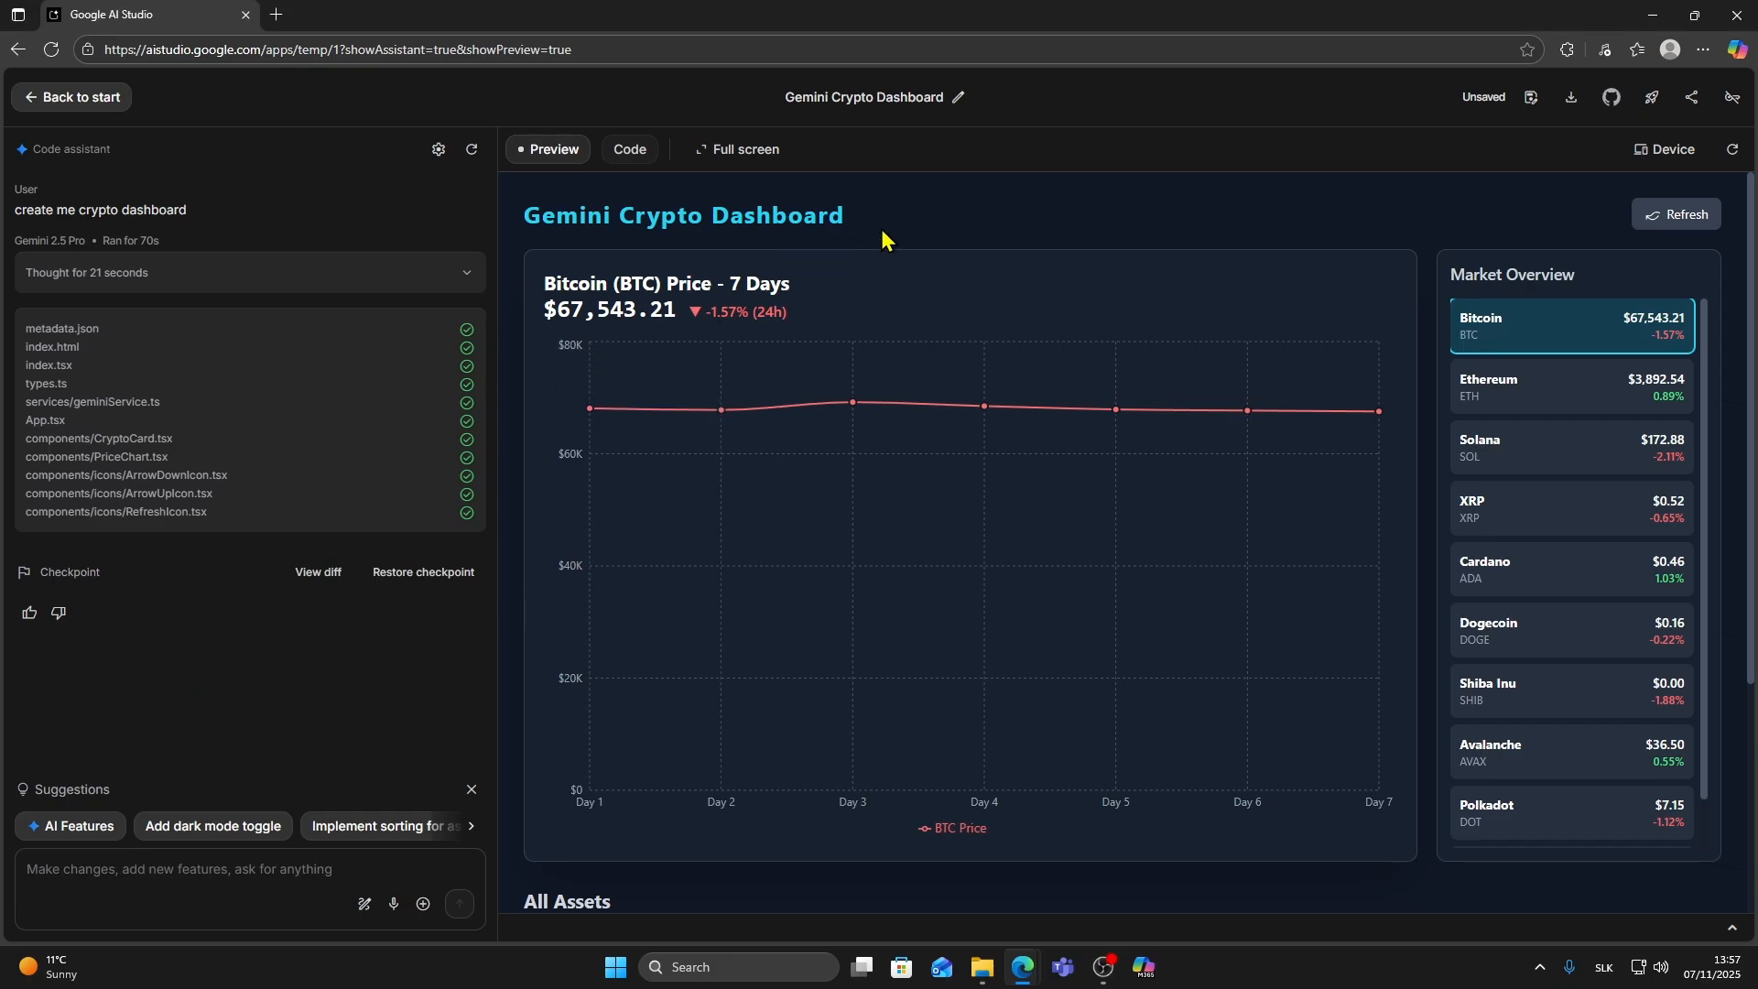
mouse_move(720, 408)
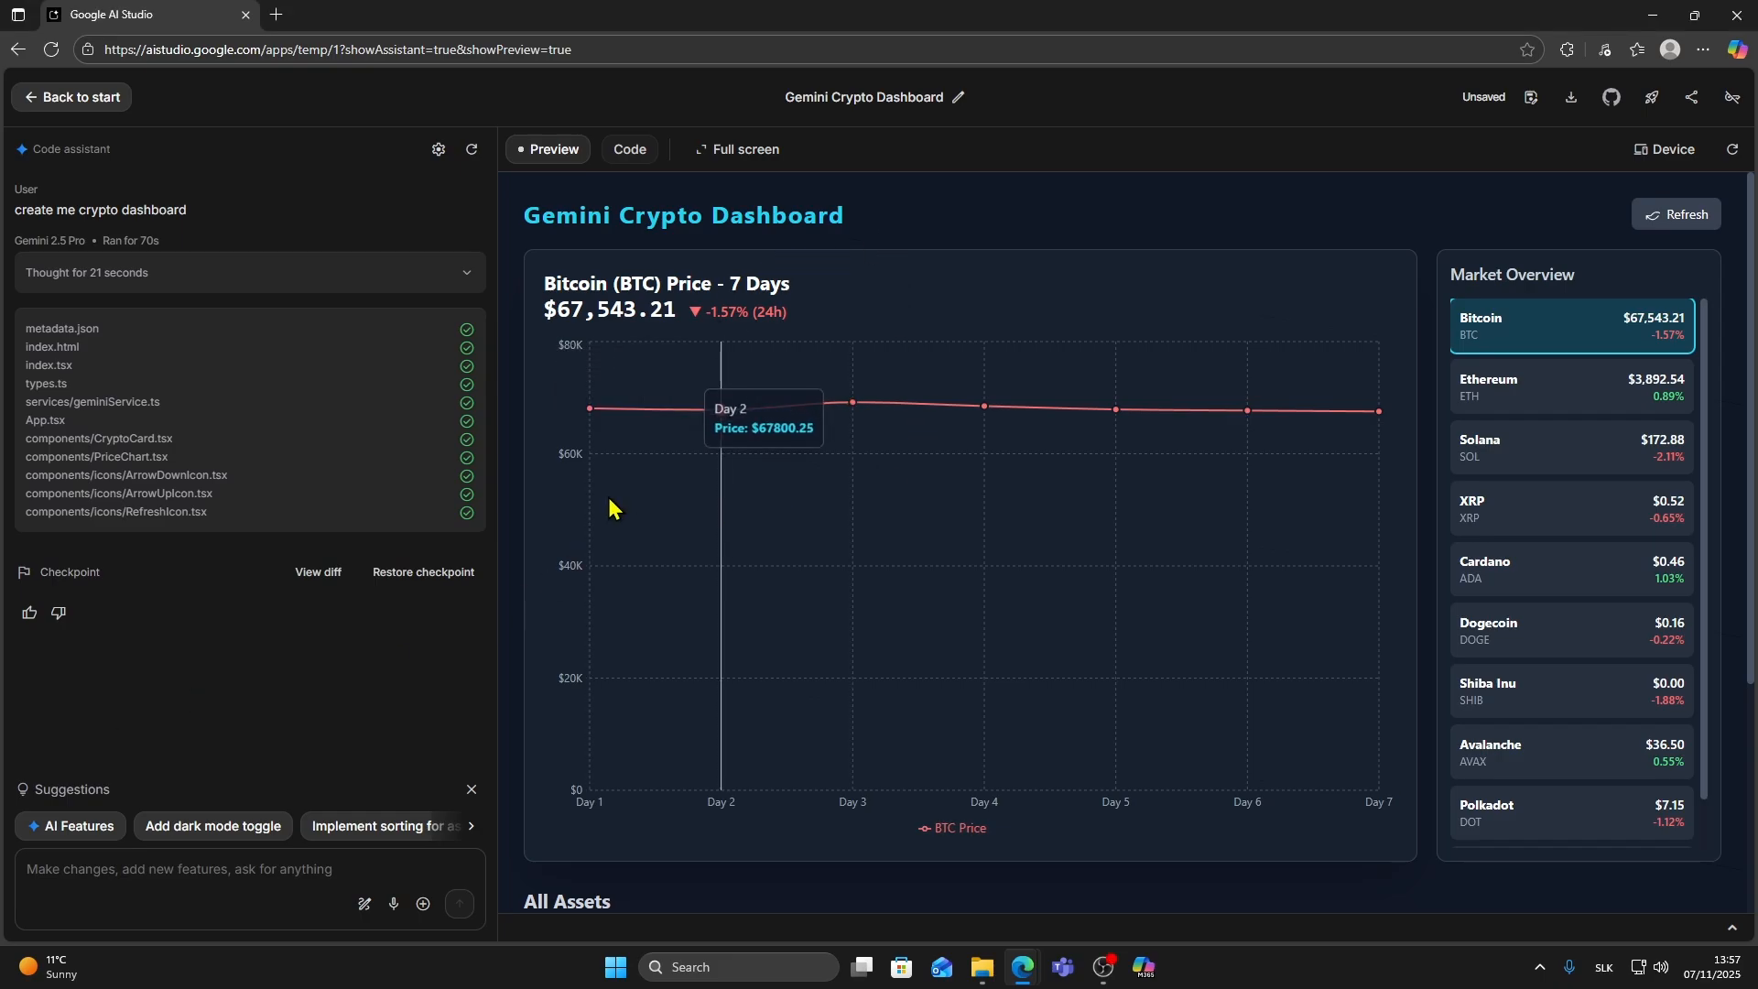
mouse_move(1062, 320)
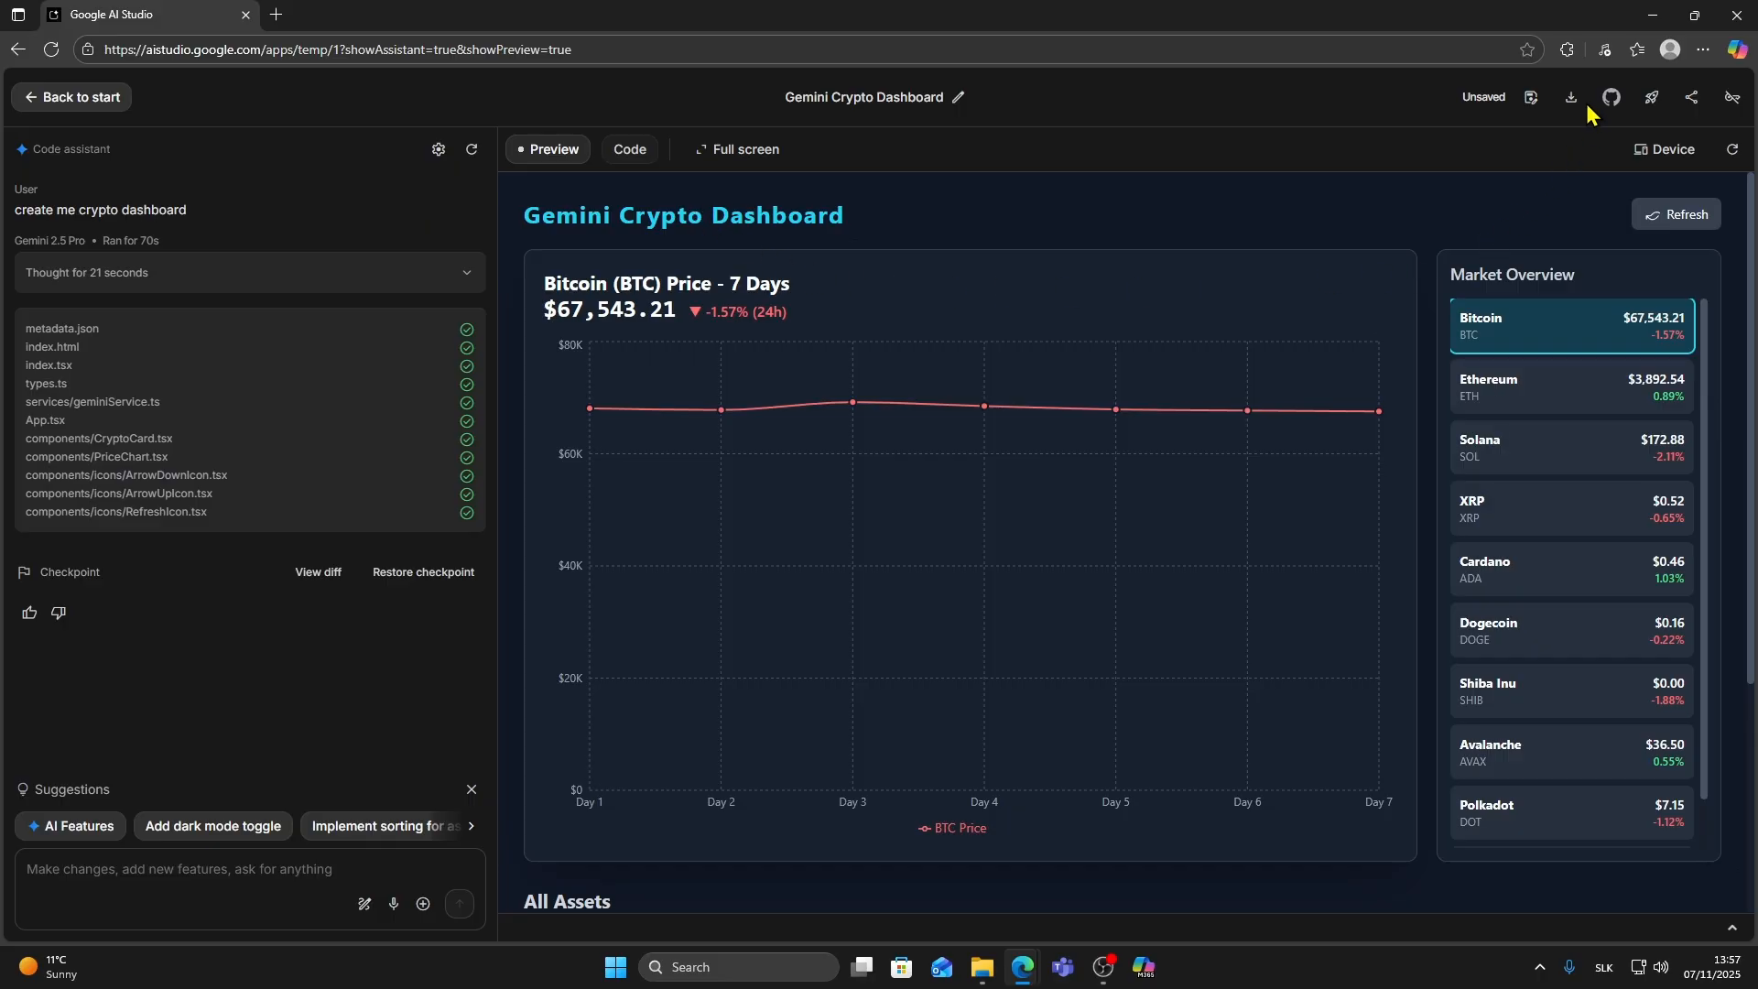
mouse_move(1571, 98)
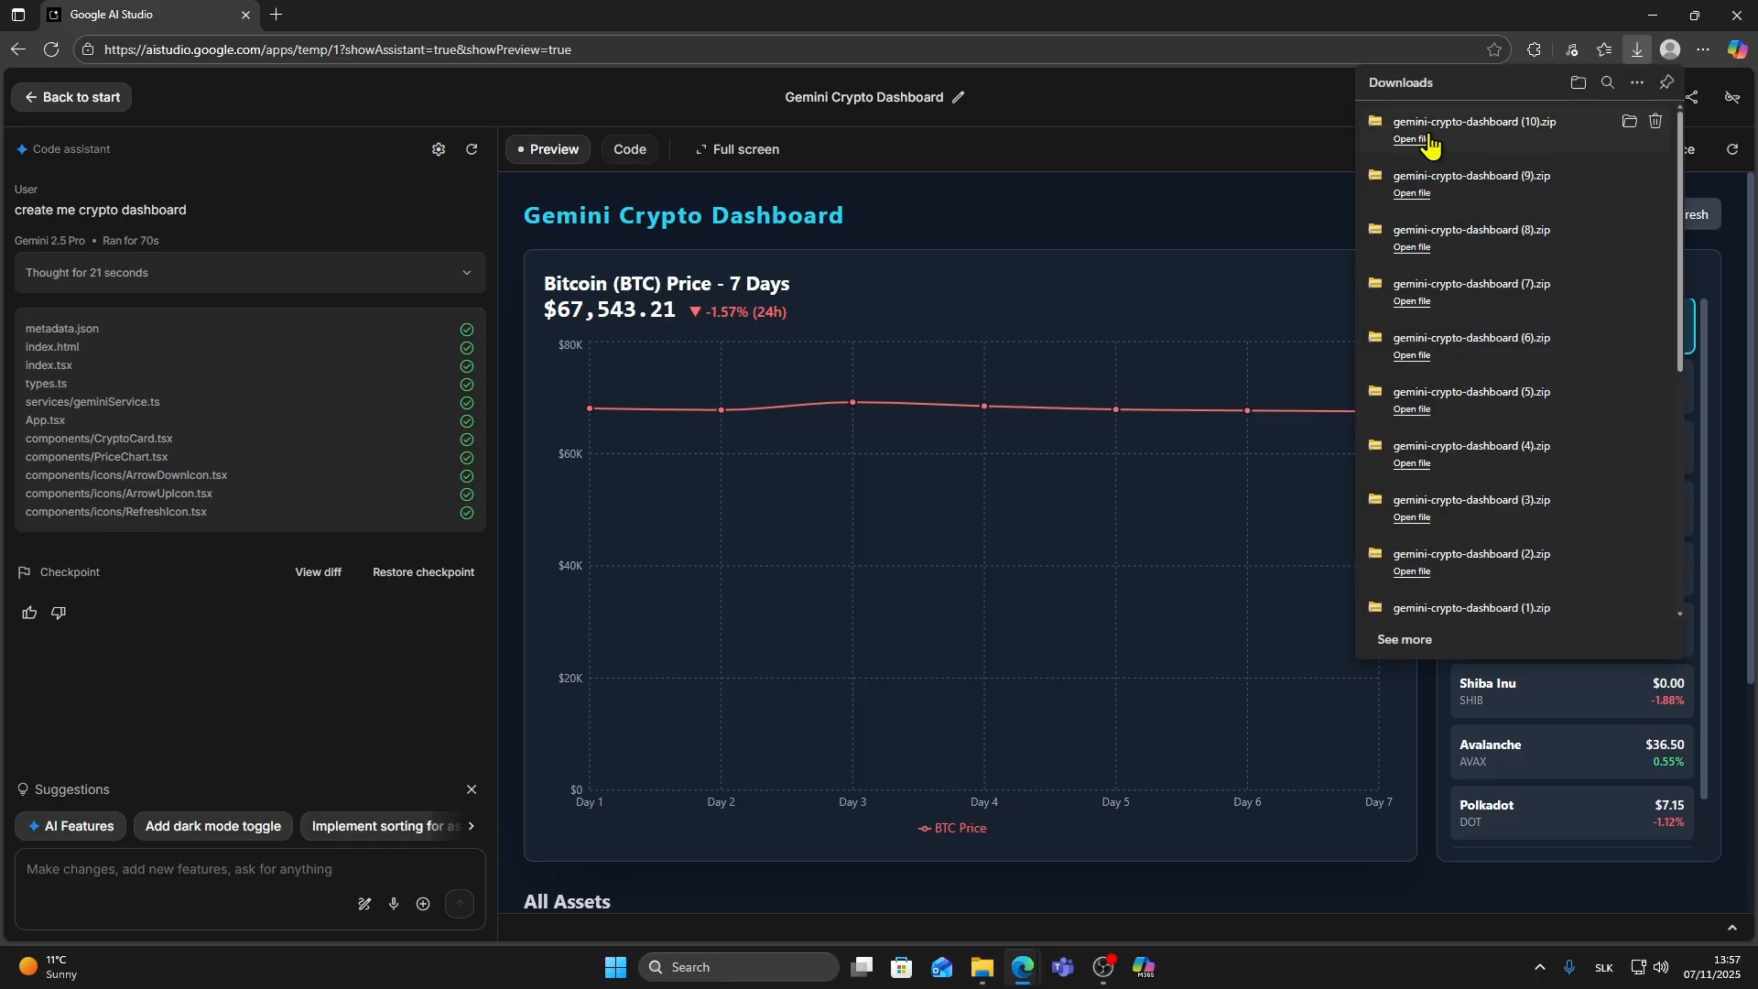
mouse_move(1465, 144)
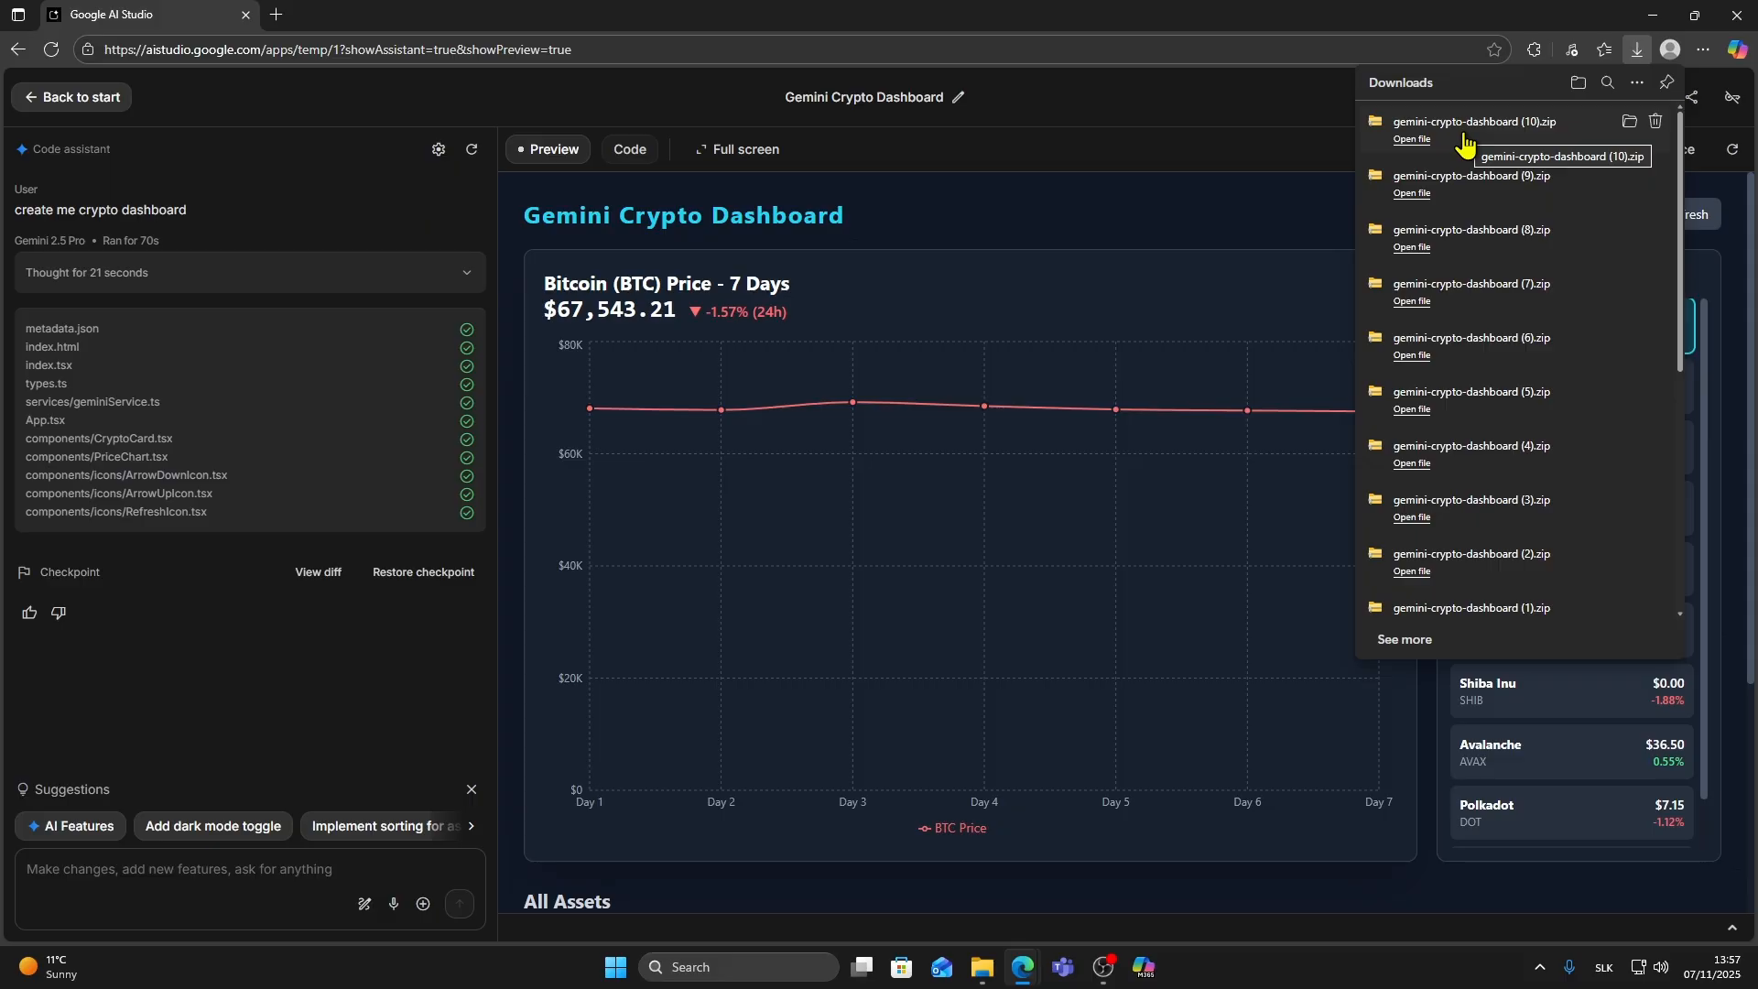
- Open the downloaded gemini-crypto-dashboard (10).zip from the browser's downloads list
click(1410, 138)
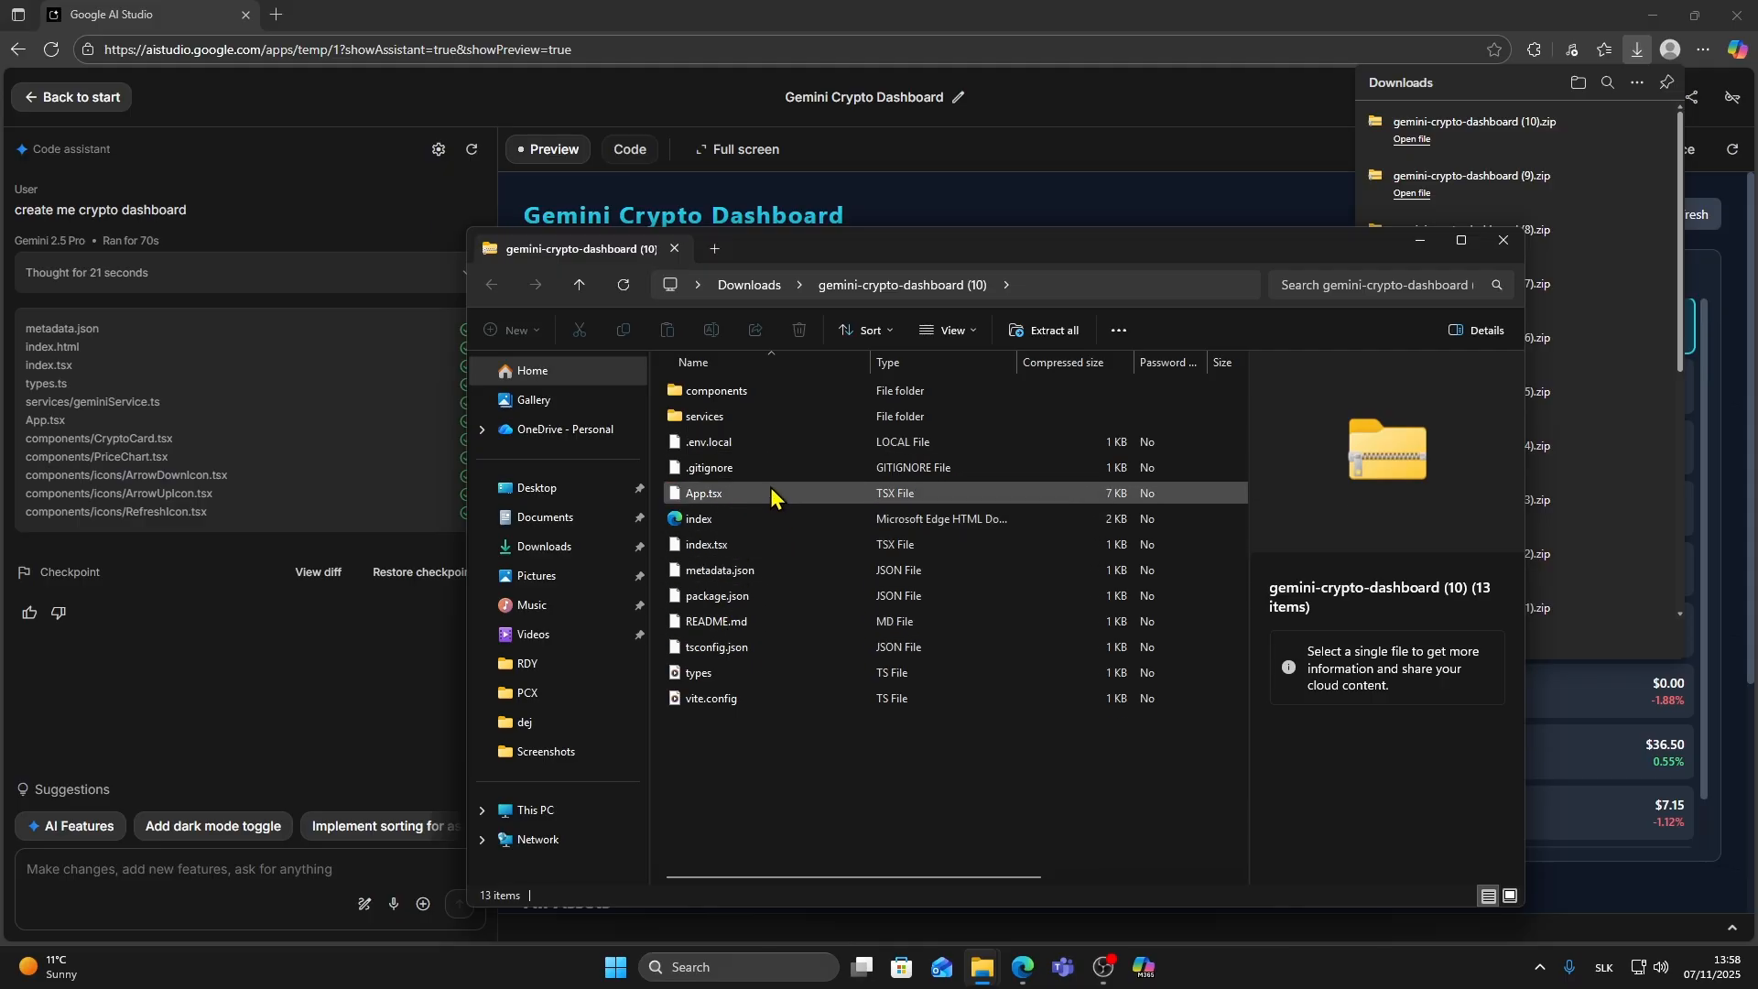
- Inspect the components folder (icons, CryptoCard.tsx, PriceChart.tsx), then select the services folder at the root
double_click(714, 390)
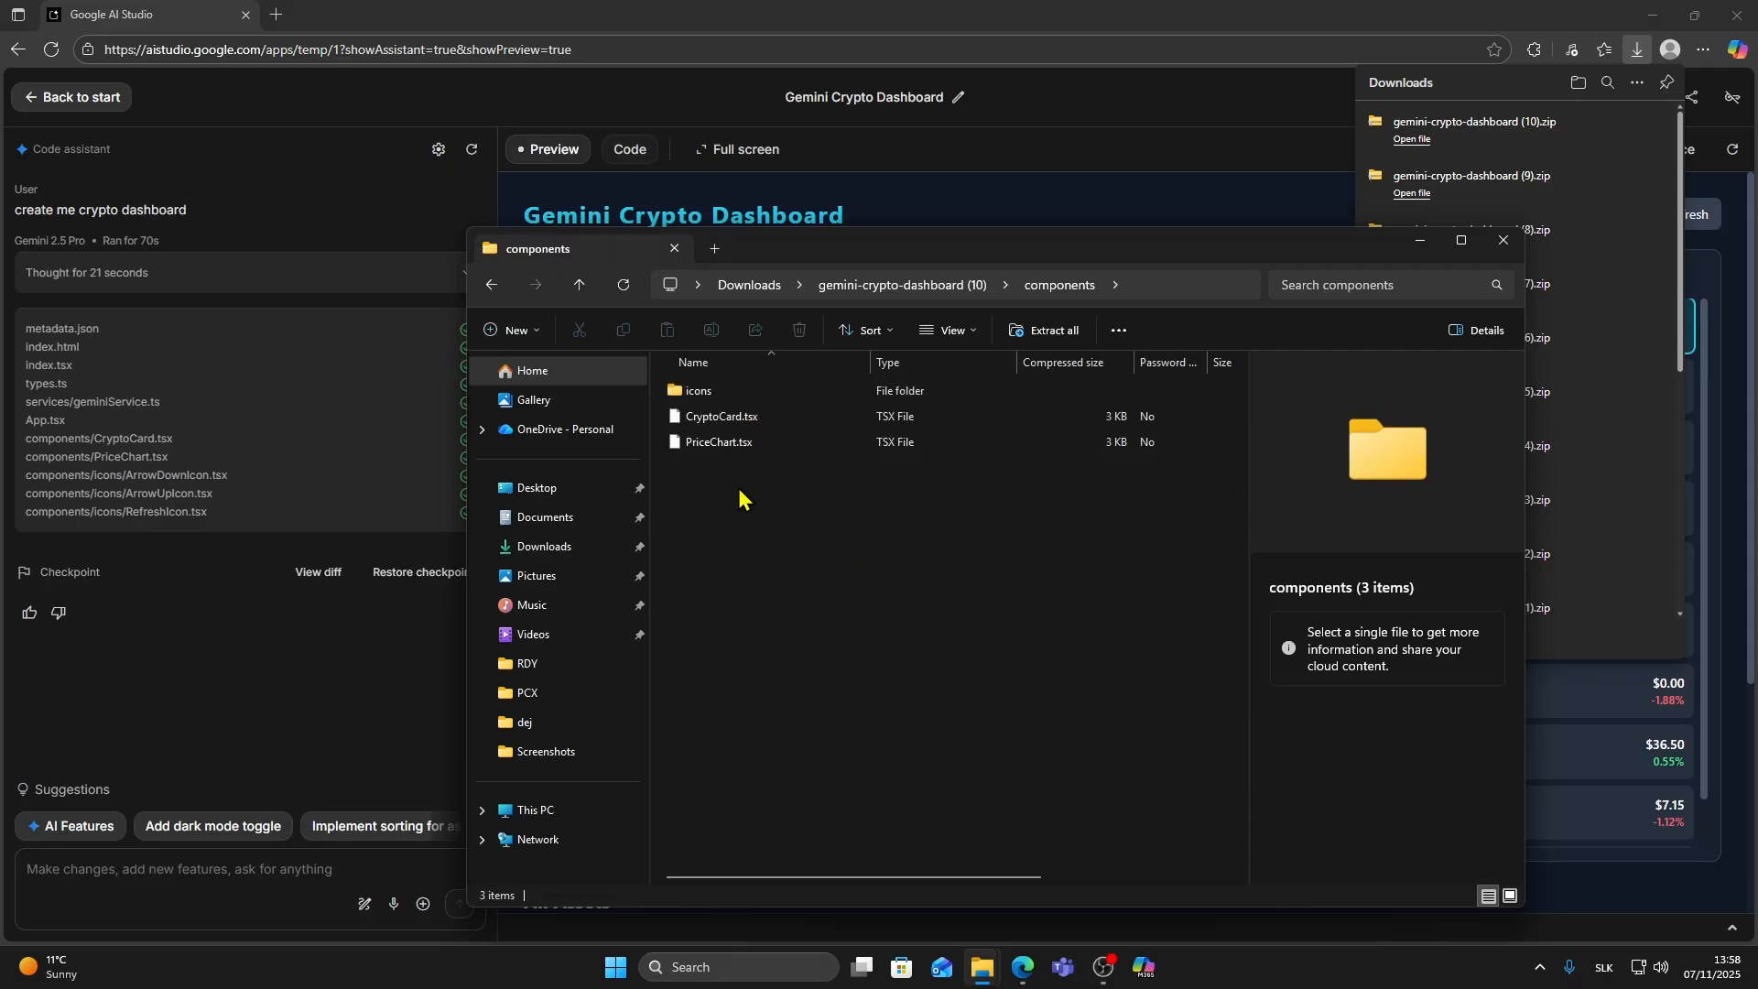
mouse_move(791, 550)
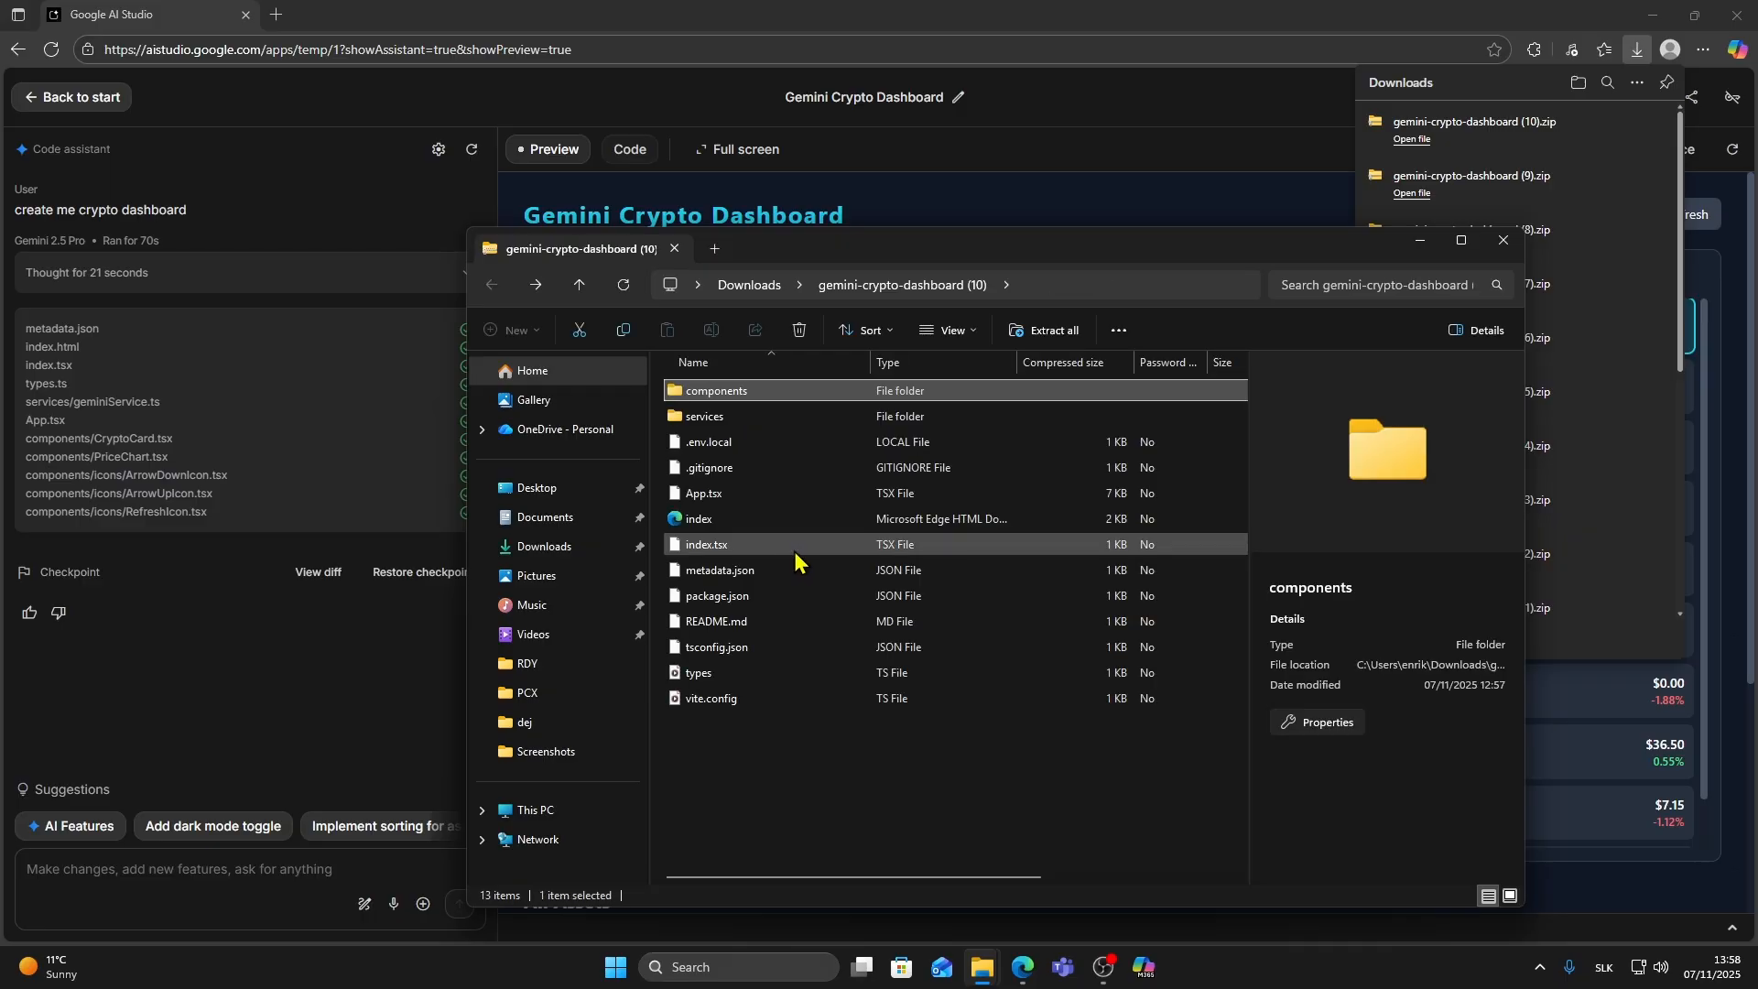
click(704, 415)
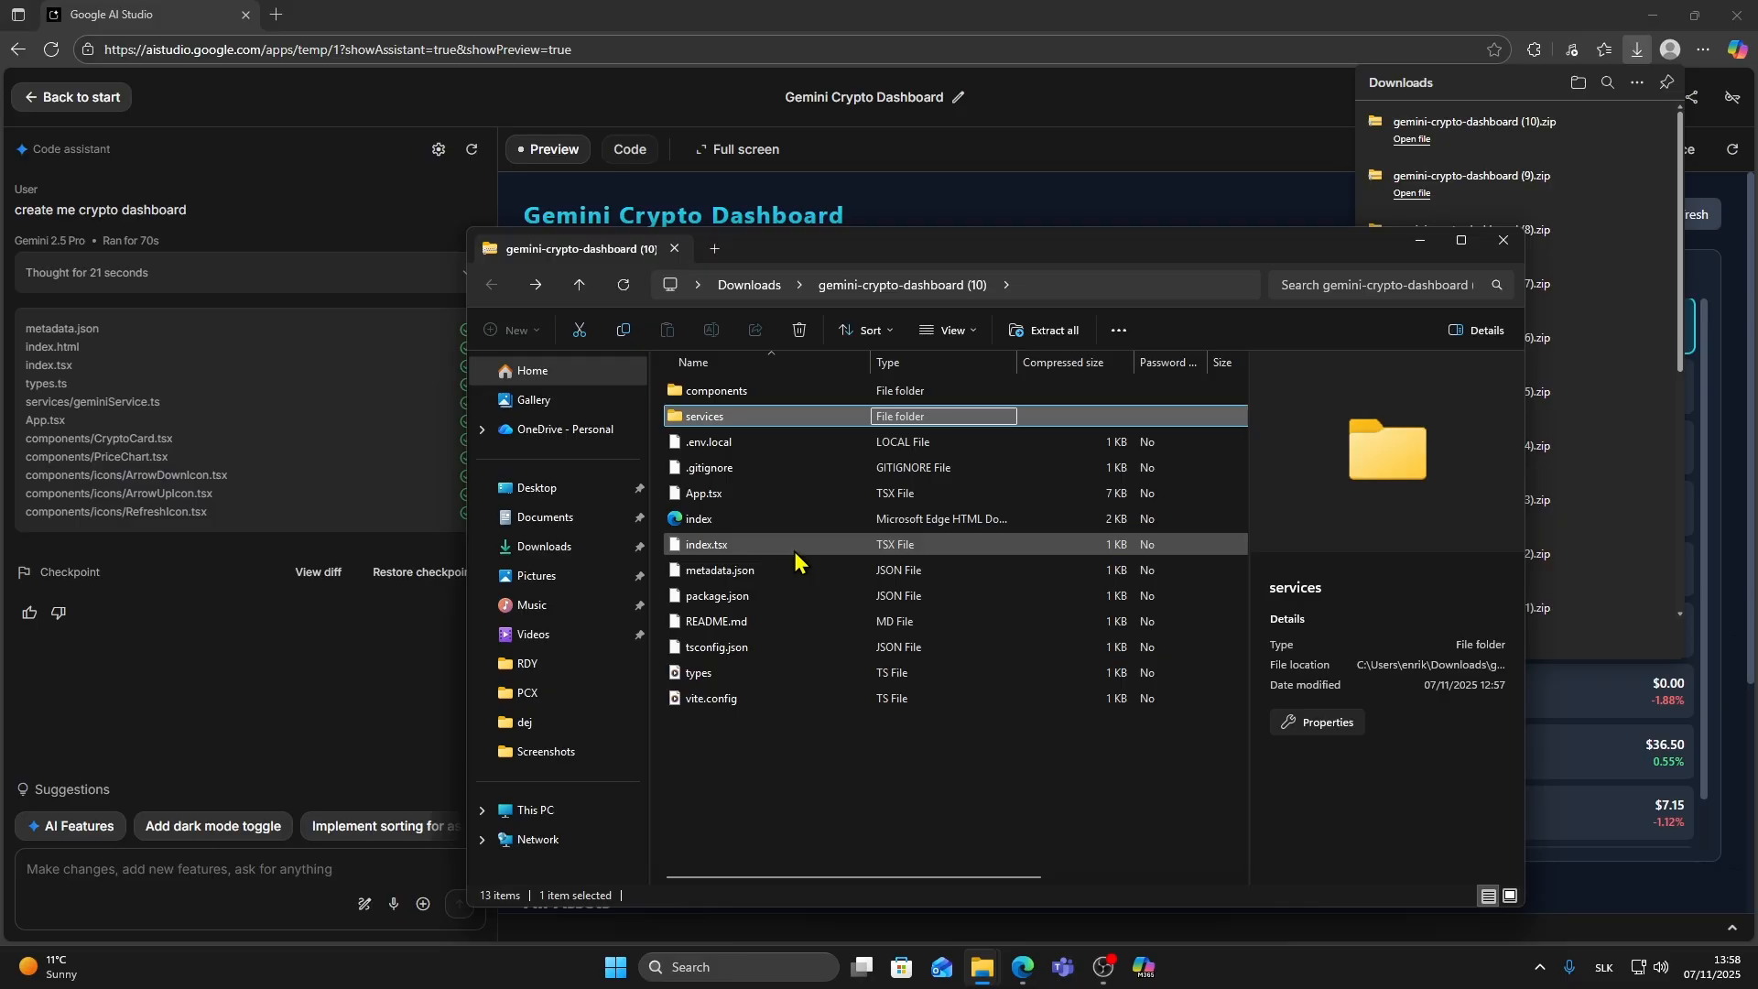
mouse_move(1289, 560)
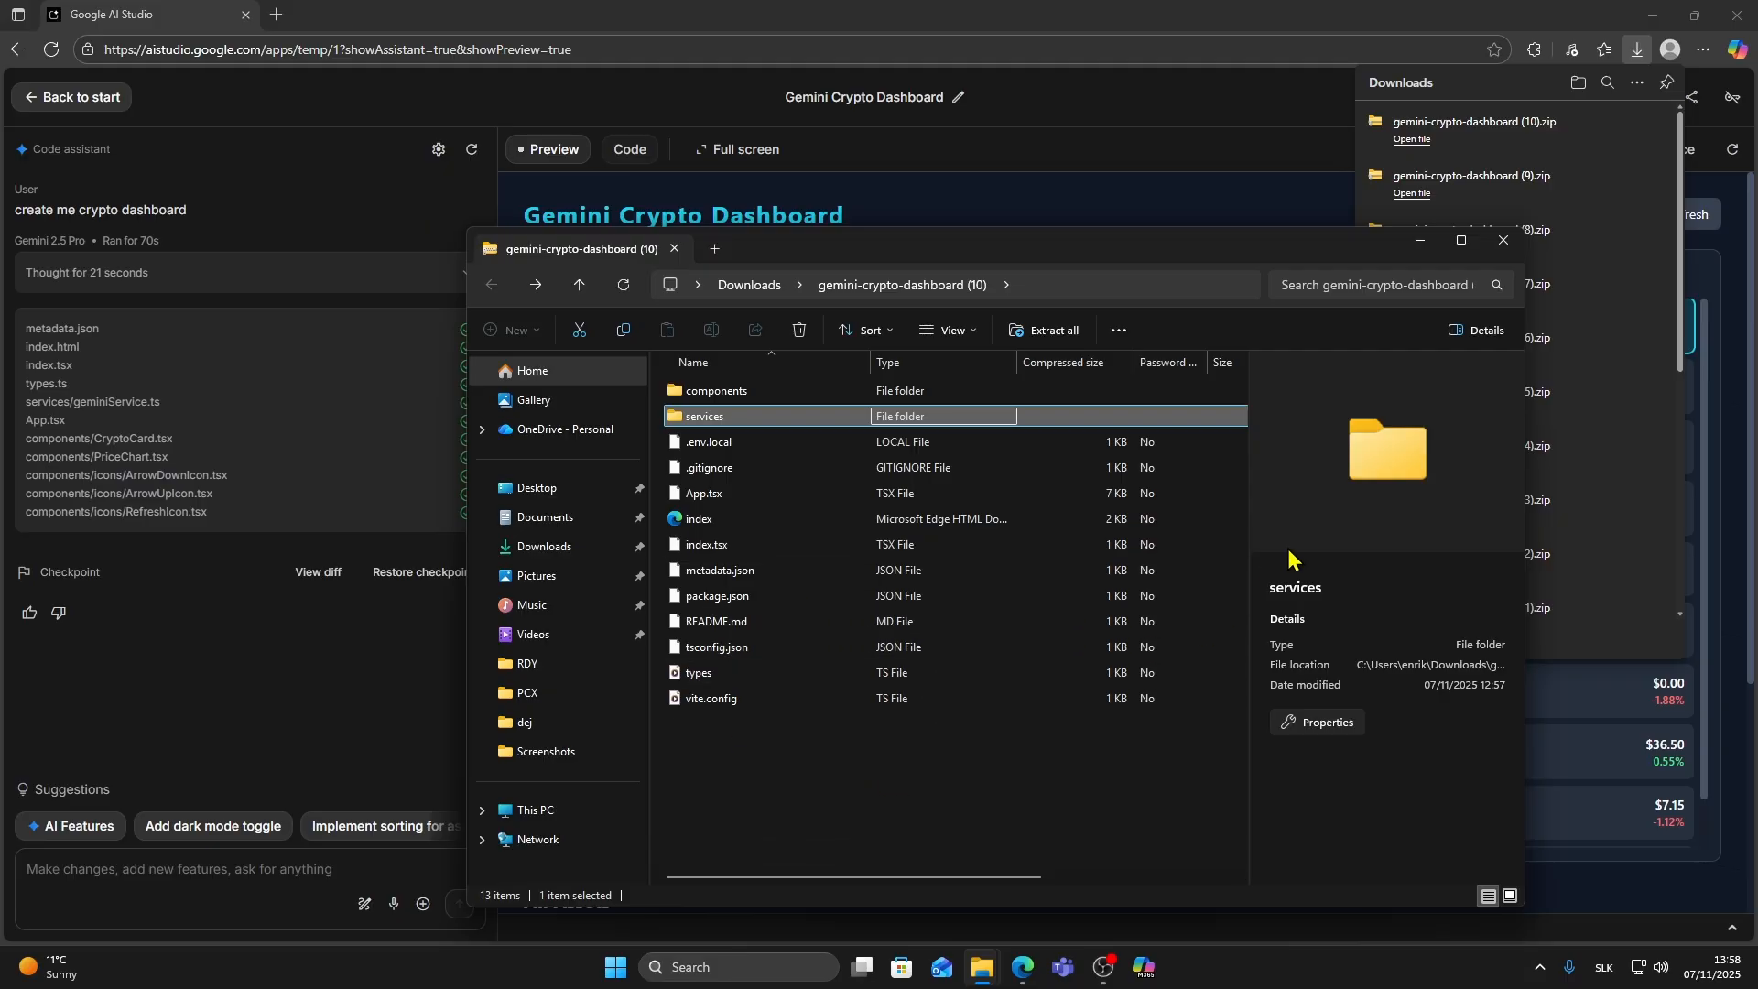
- Check the services folder and README.md, then view metadata.json in AI Studio's code editor
double_click(704, 416)
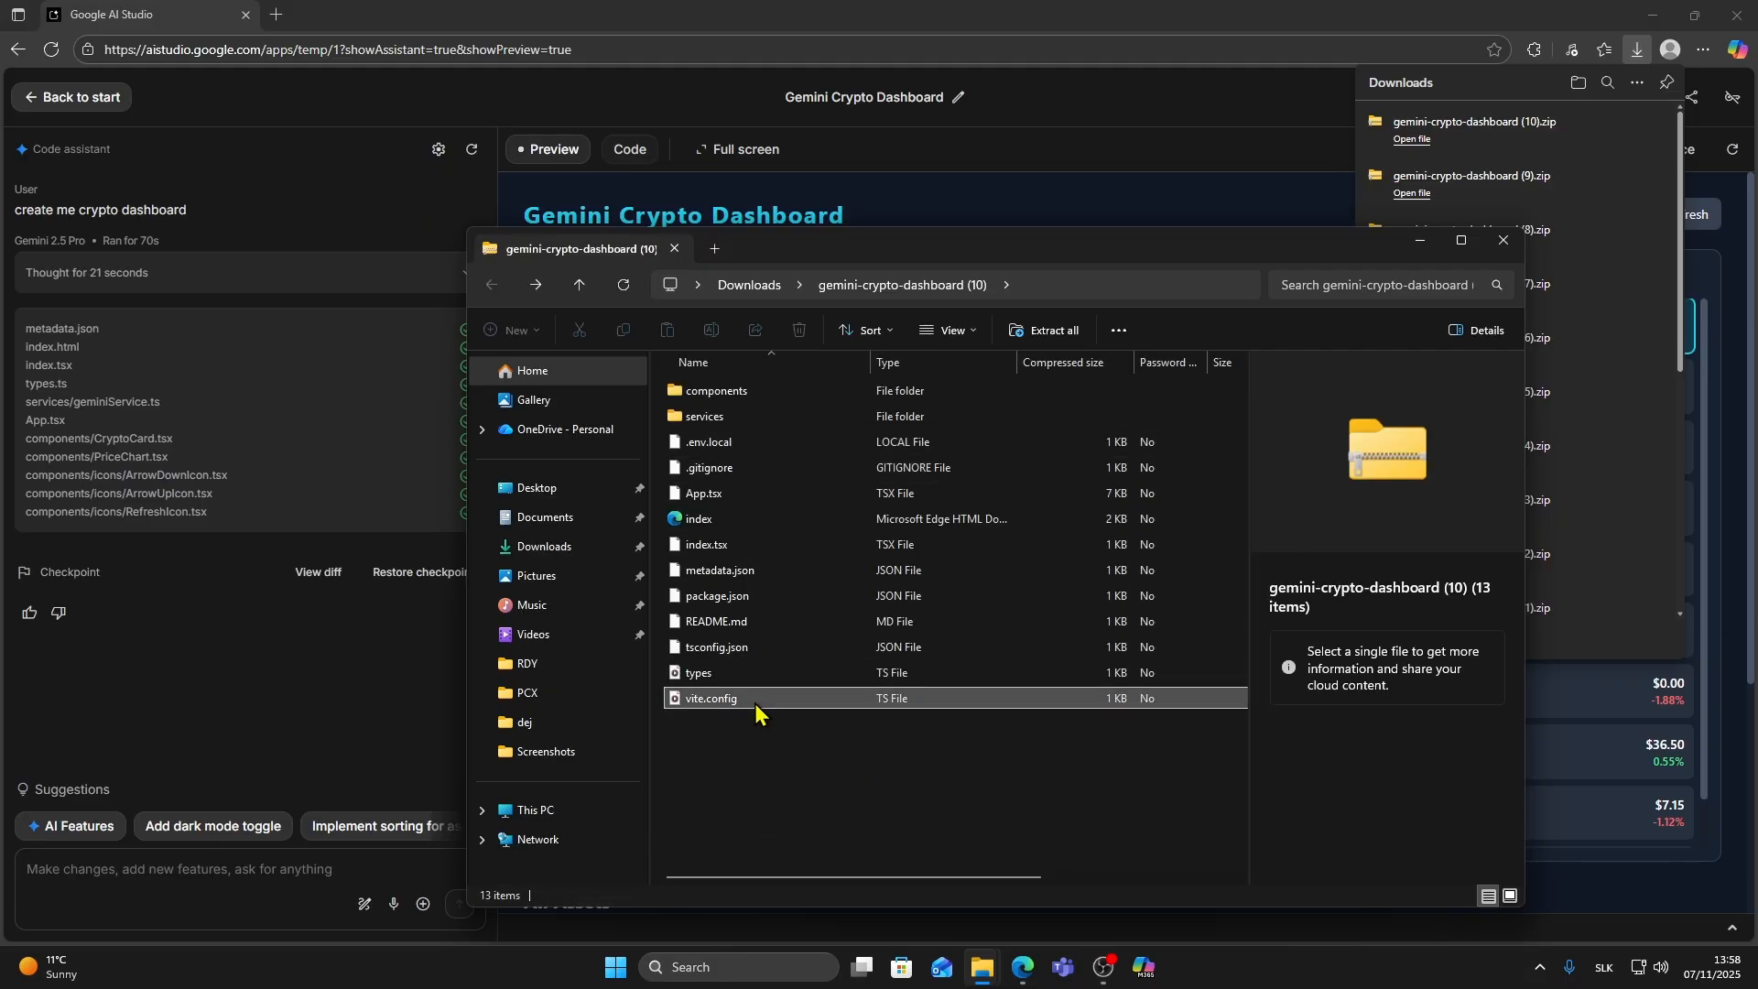
click(714, 621)
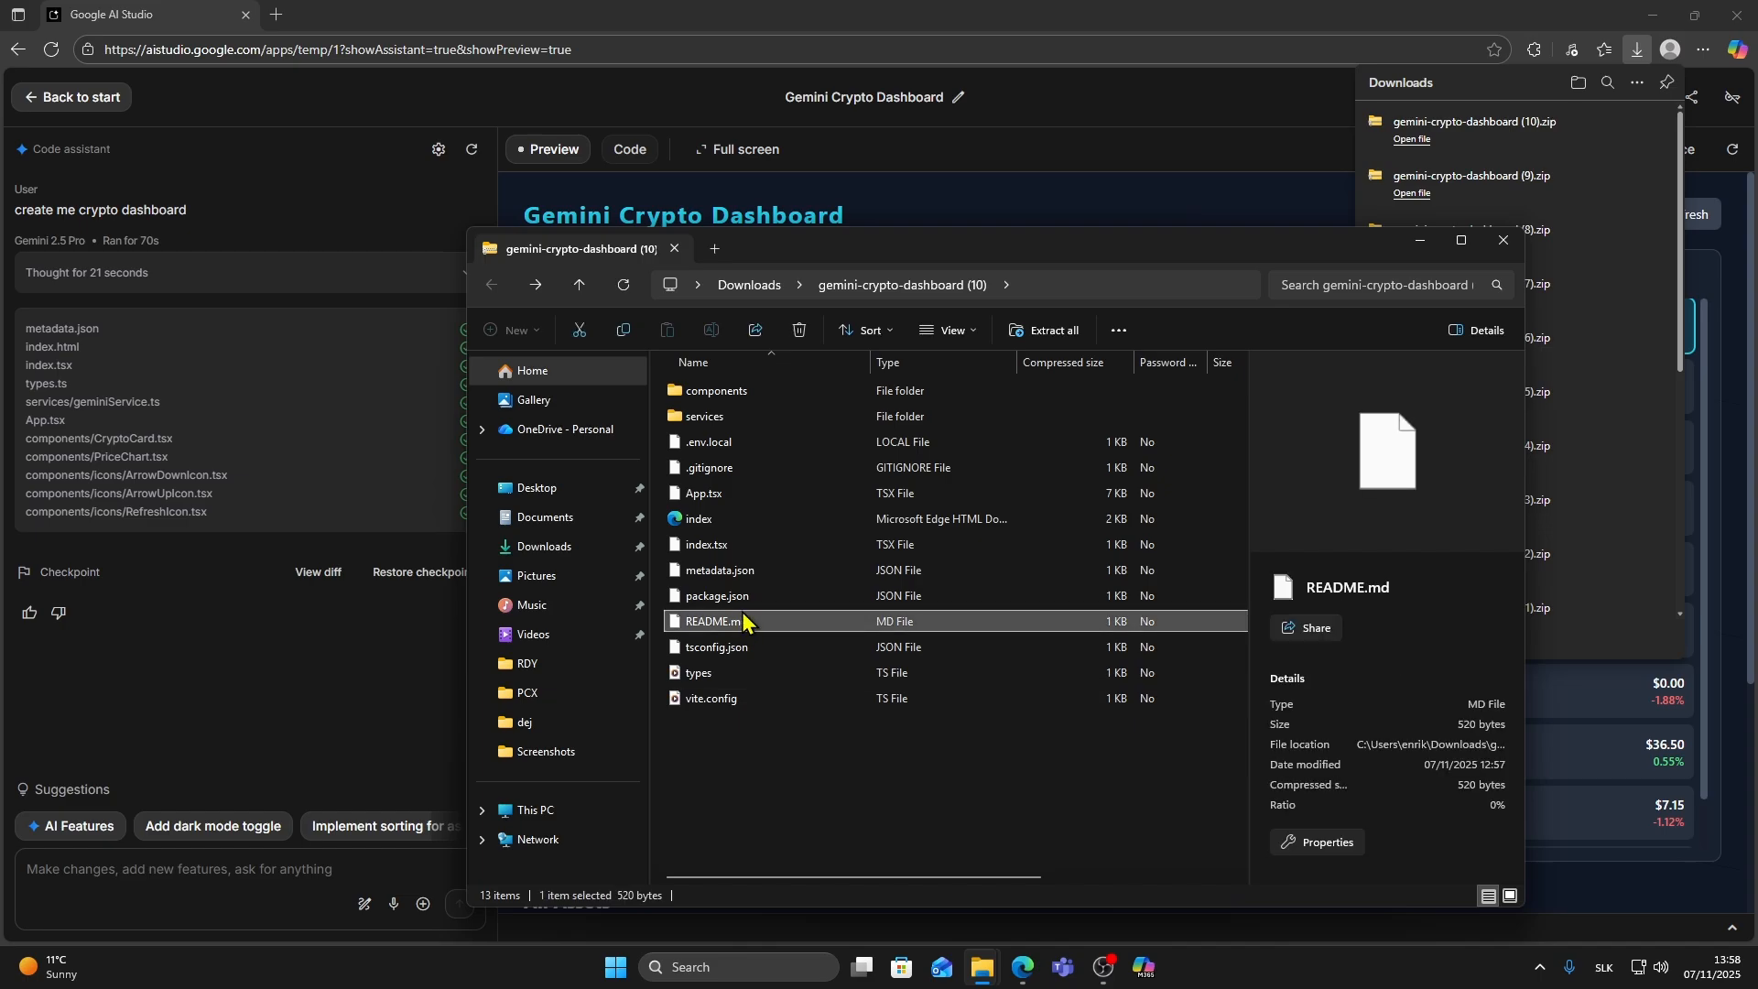
click(718, 595)
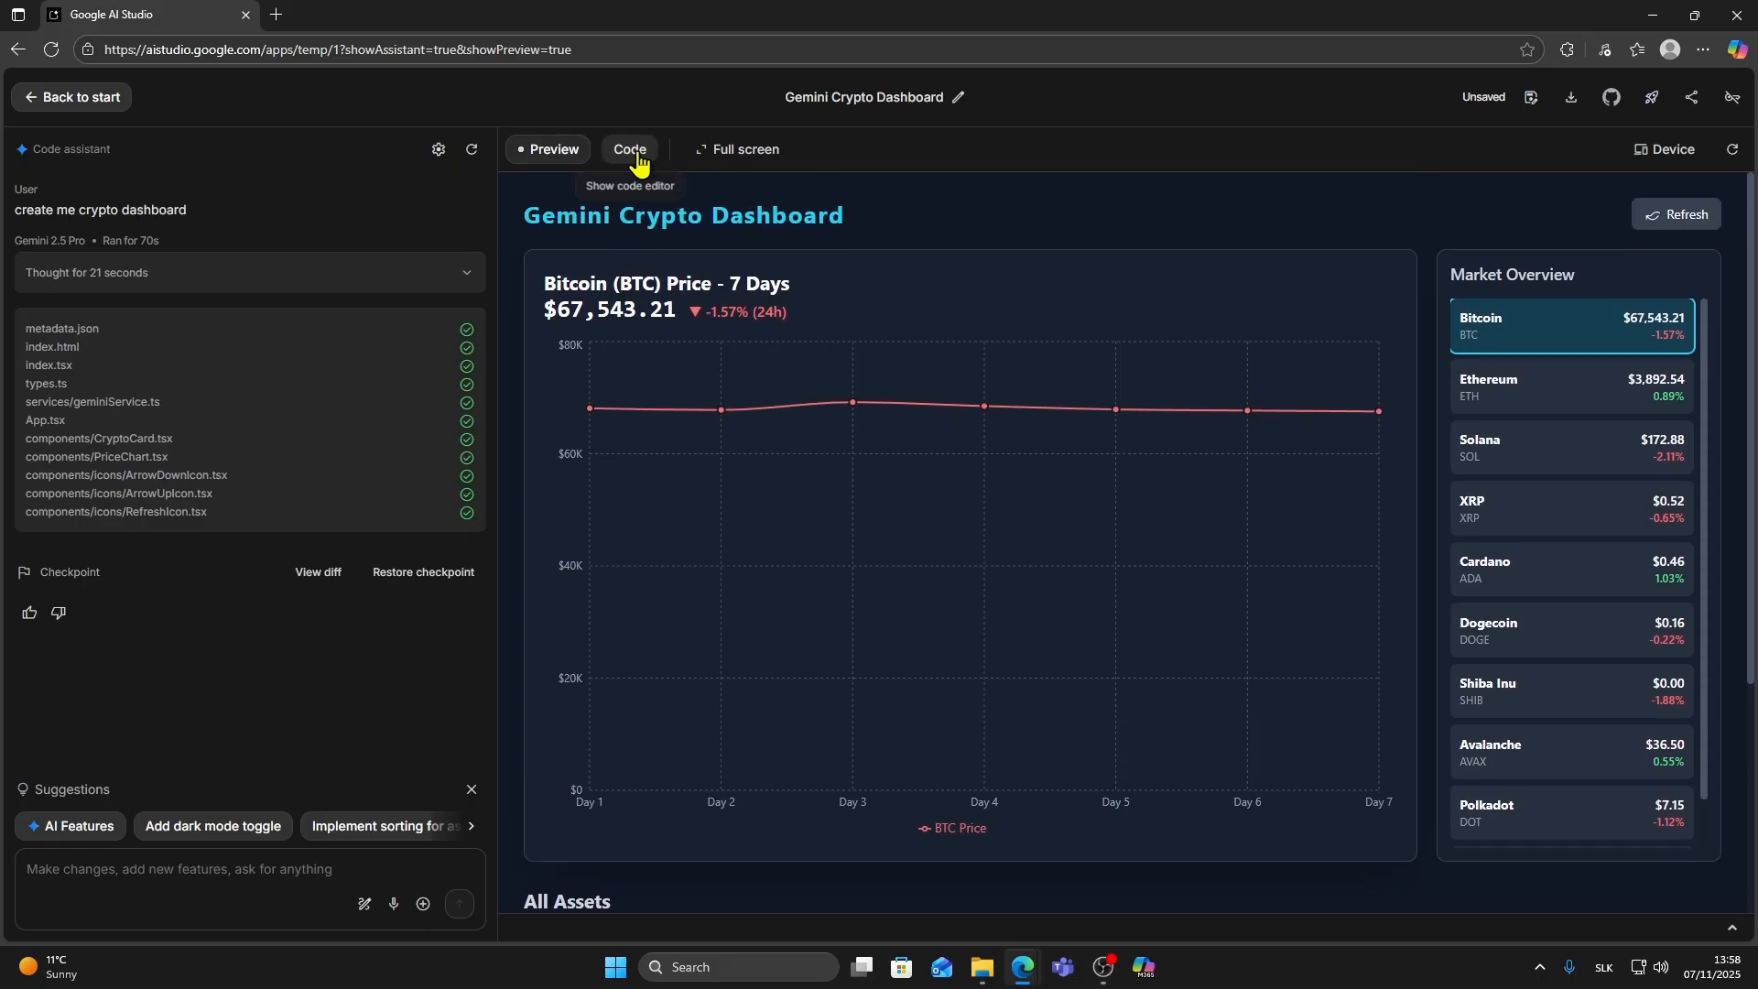
click(628, 149)
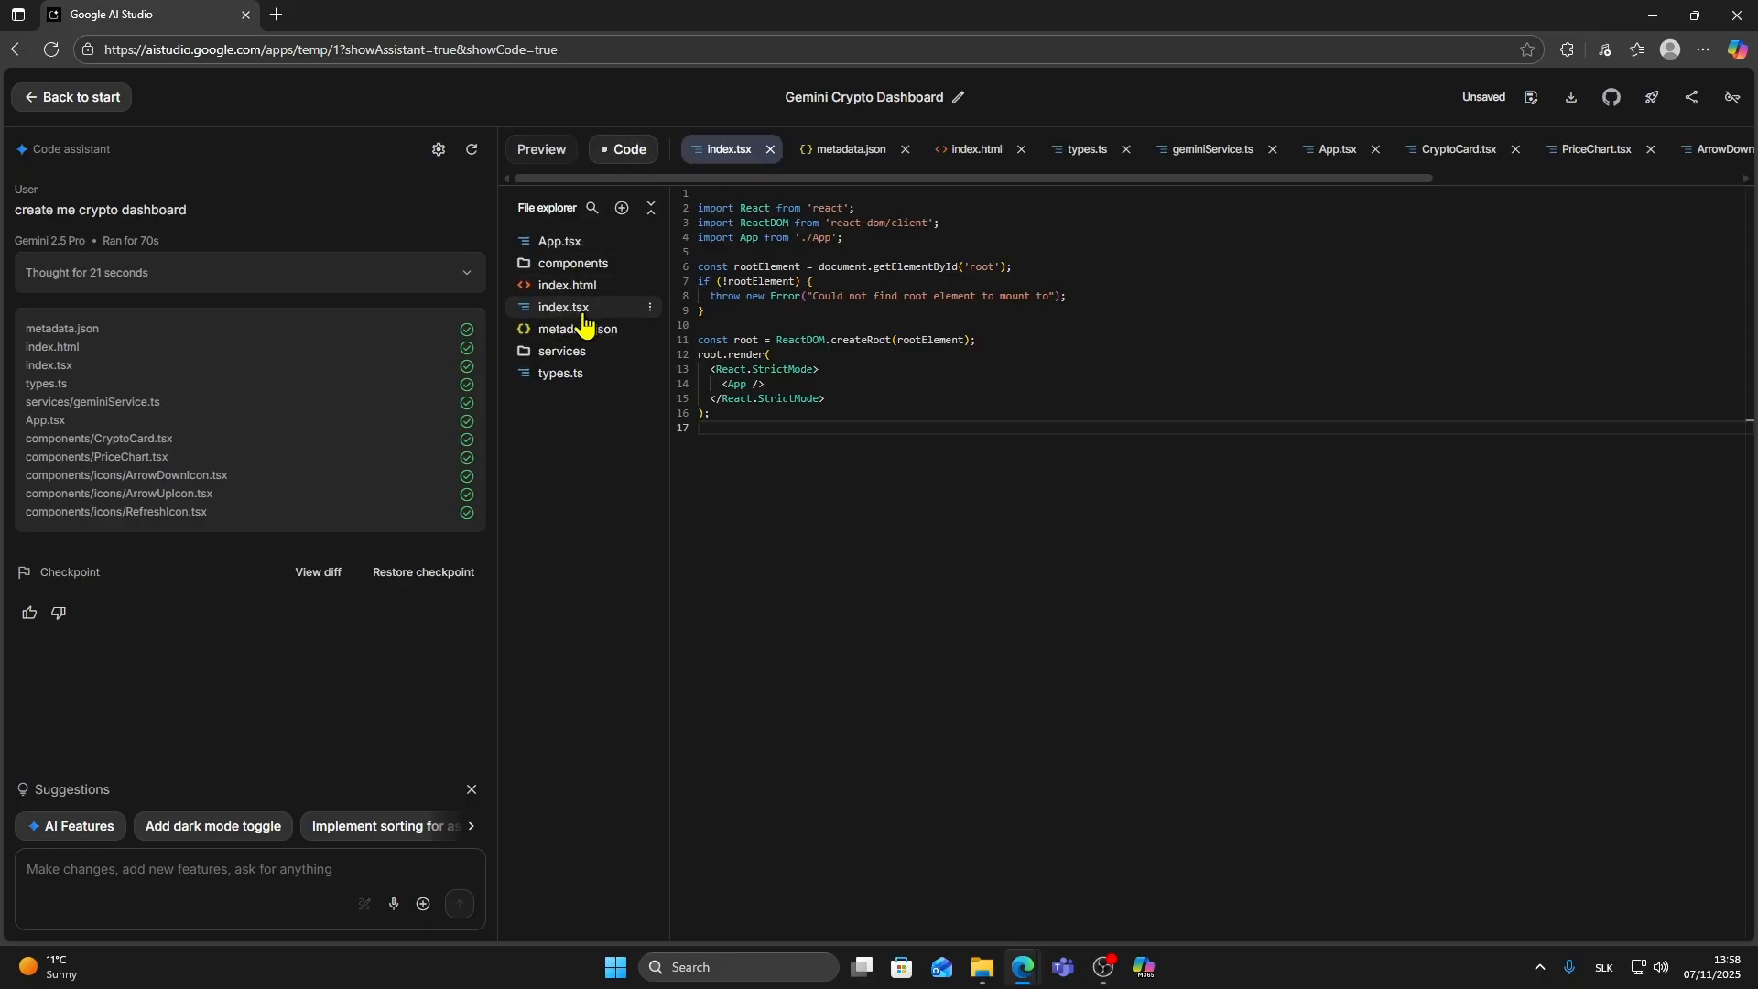
click(564, 329)
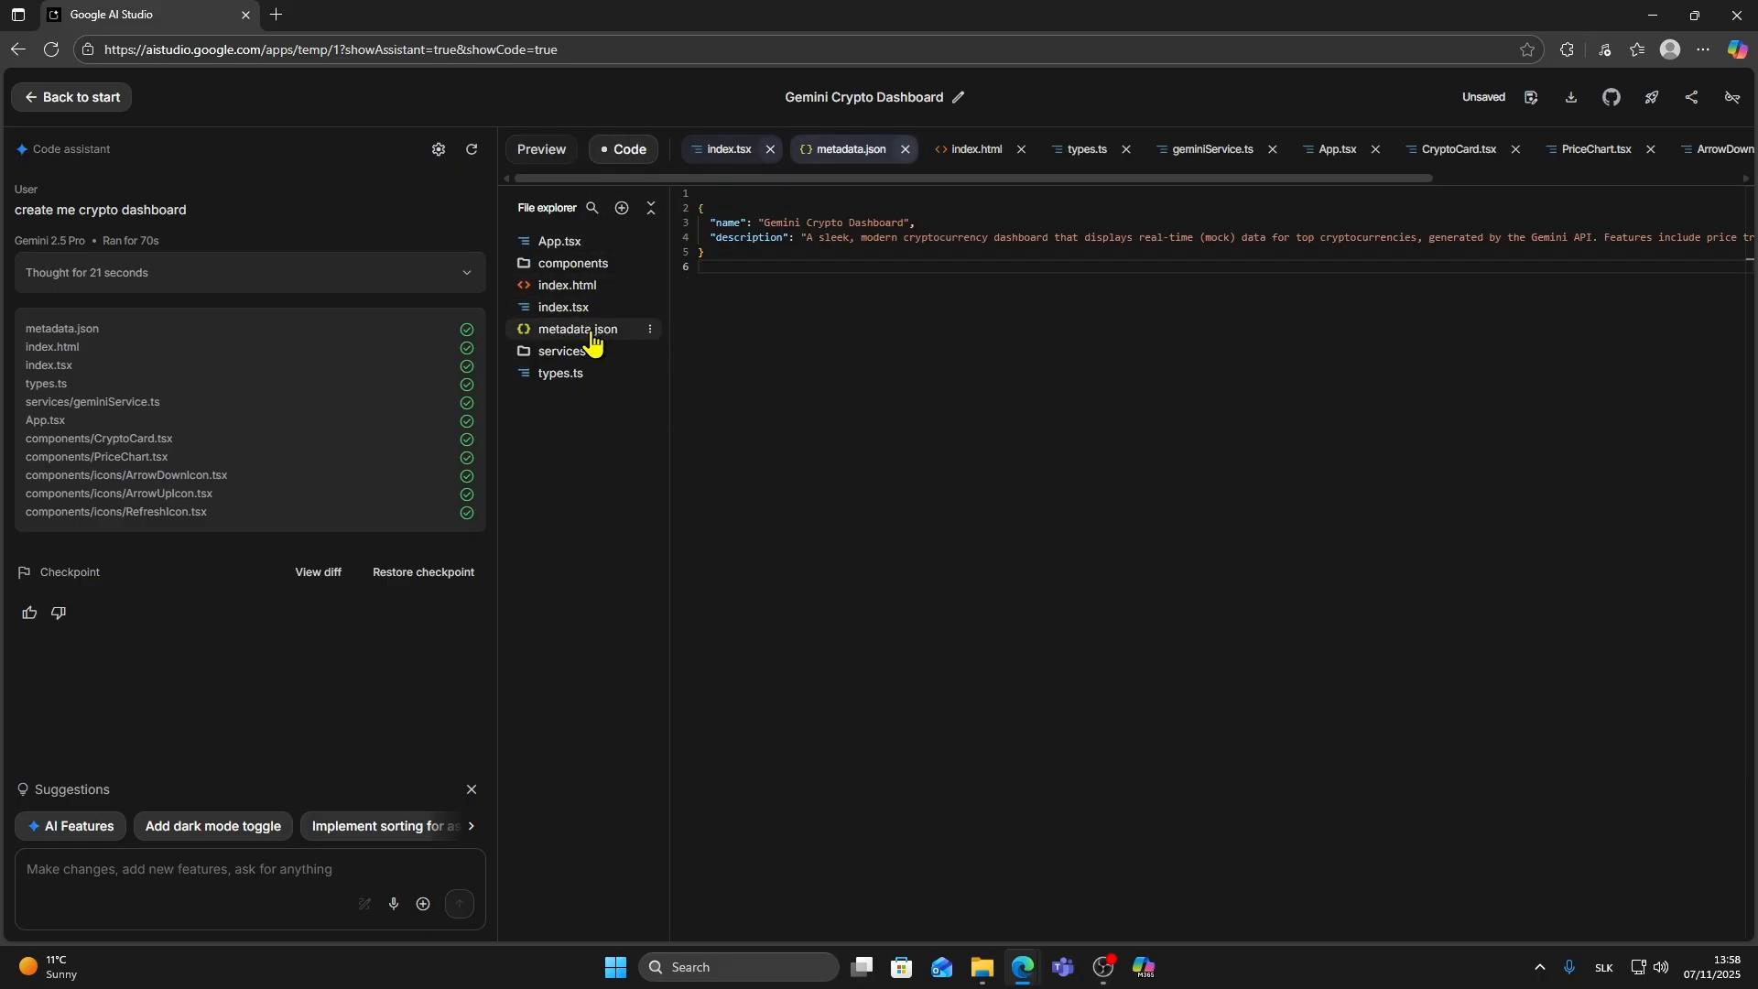